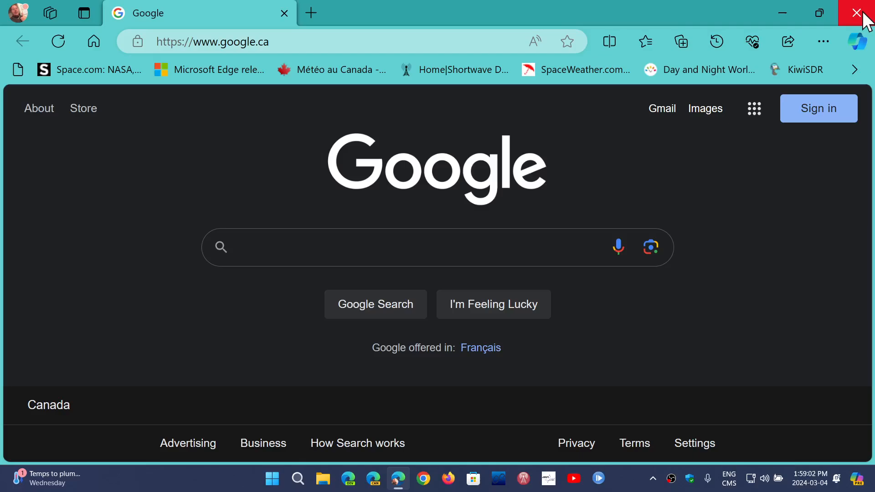
mouse_move(474, 391)
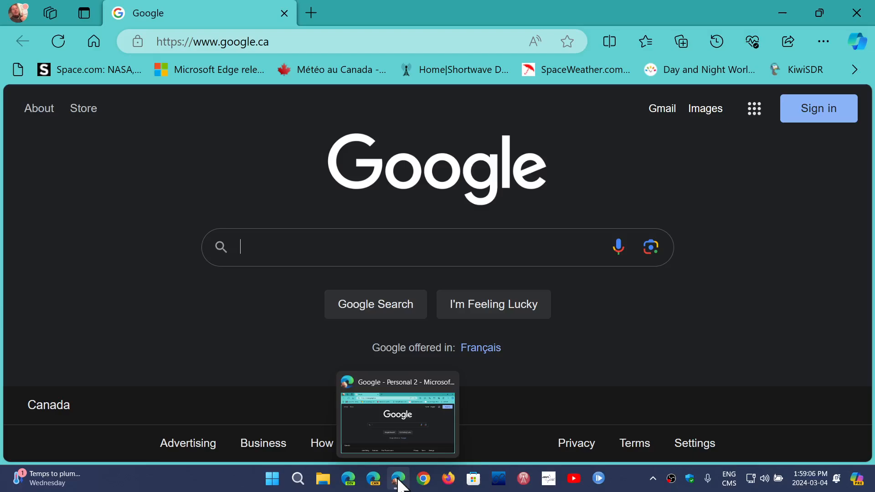
Check Edge's taskbar menu, then reach Settings > System scrolled down to For developers
right_click(398, 478)
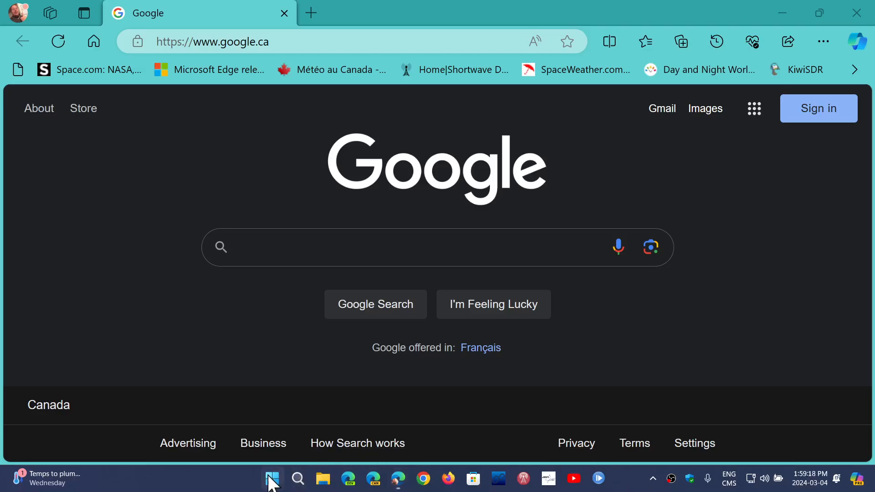
left_click(272, 478)
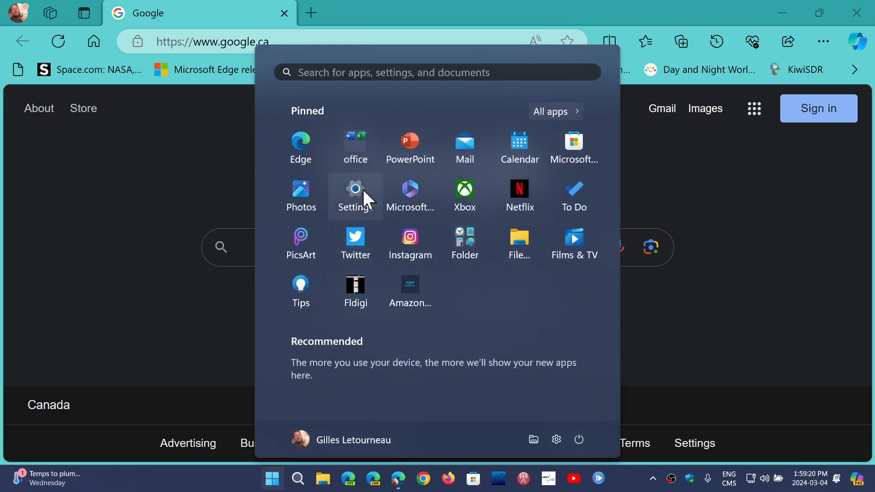
left_click(355, 192)
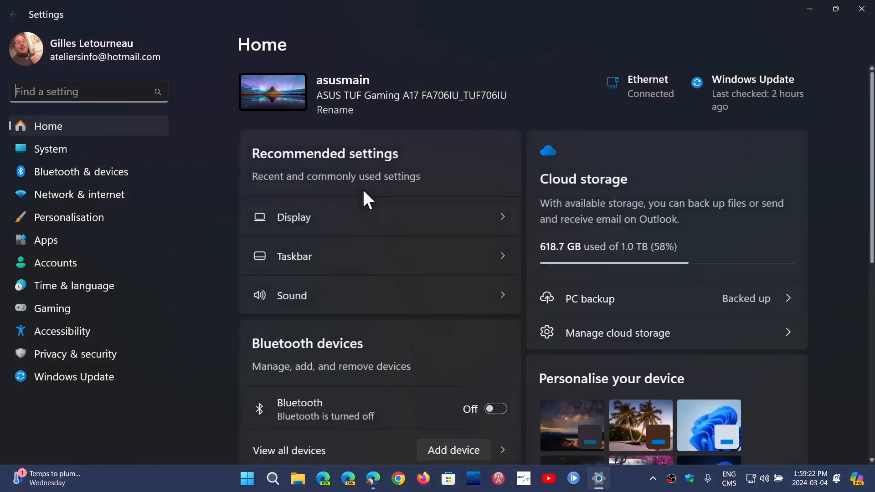
left_click(50, 149)
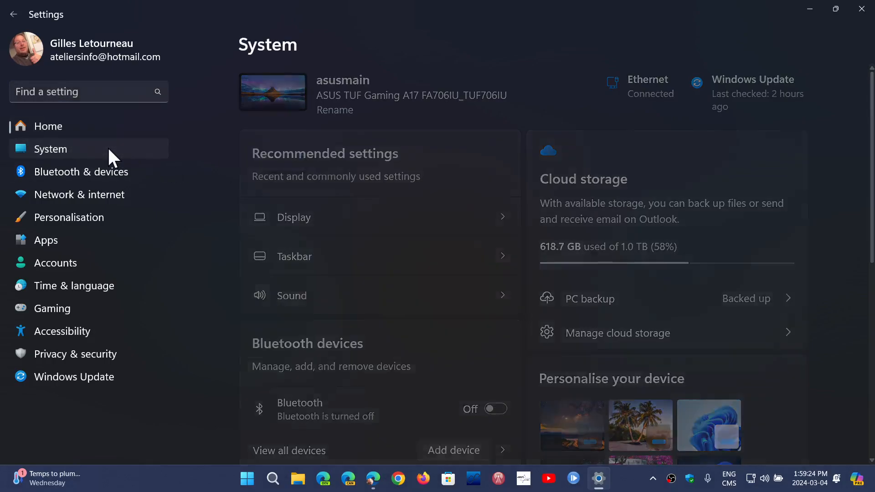
scroll("down", 3)
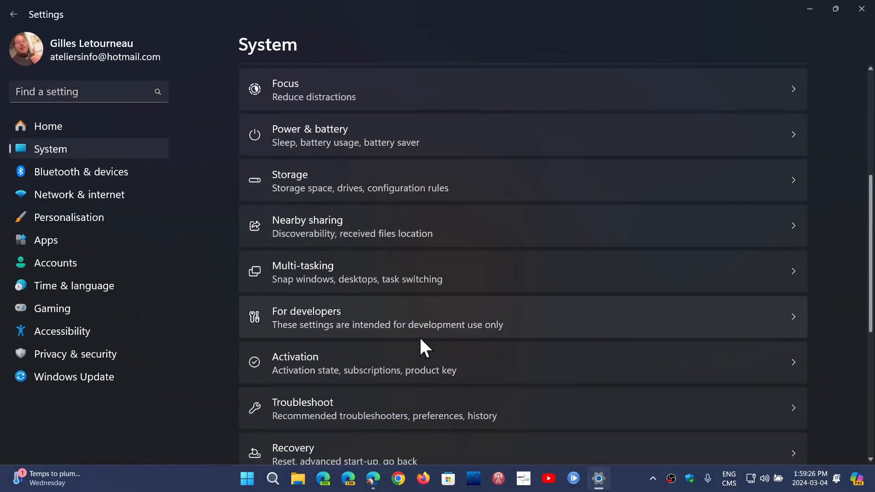
mouse_move(460, 332)
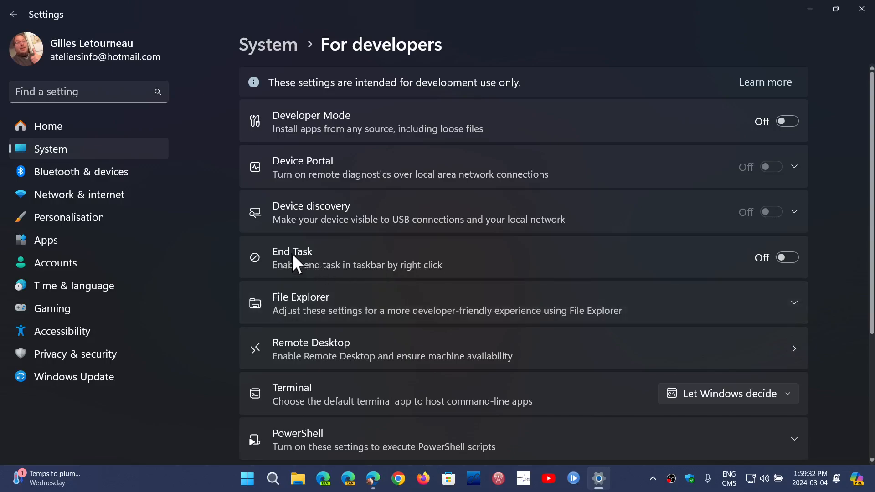
mouse_move(393, 279)
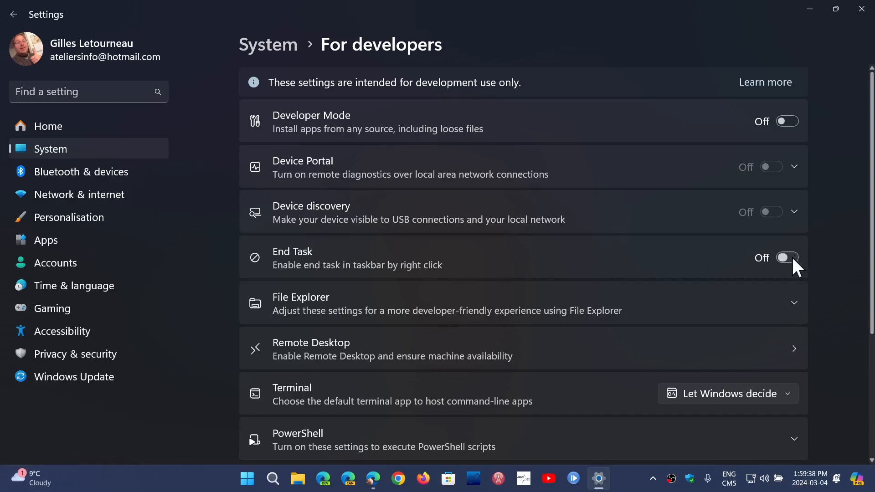
Switch the End Task toggle to On in For developers
left_click(786, 257)
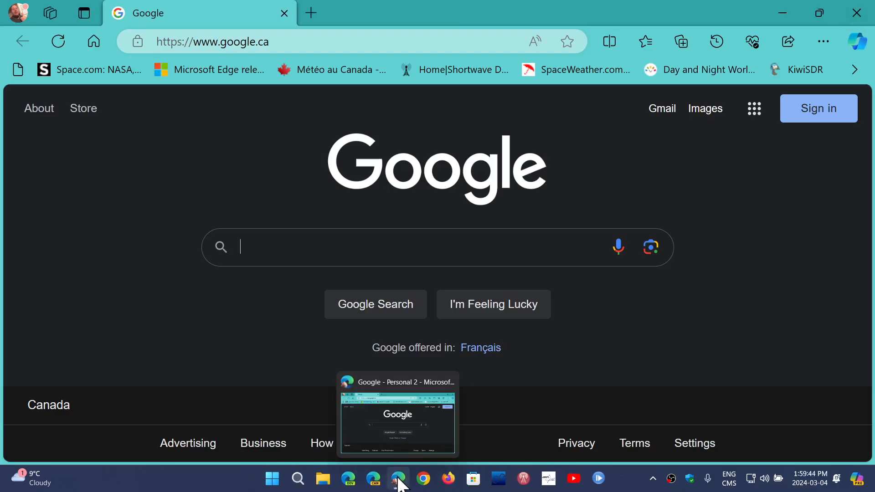
End the Edge task from its taskbar right-click menu, closing its window
right_click(398, 478)
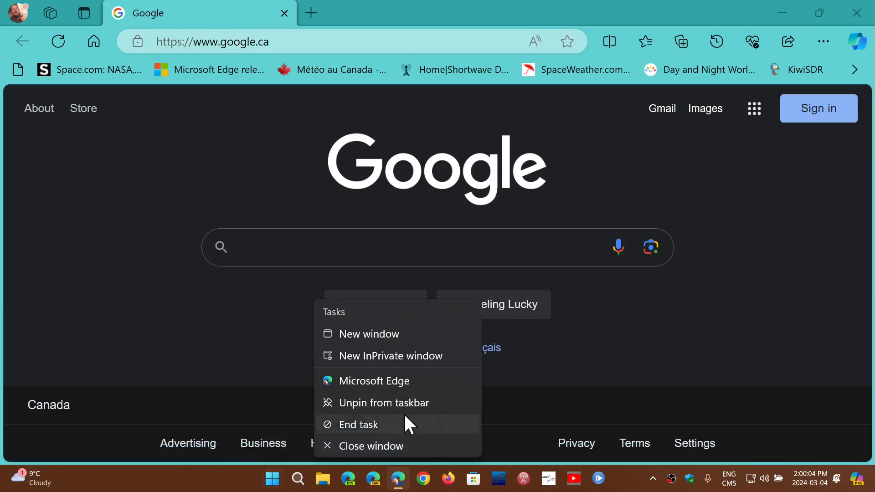
left_click(359, 425)
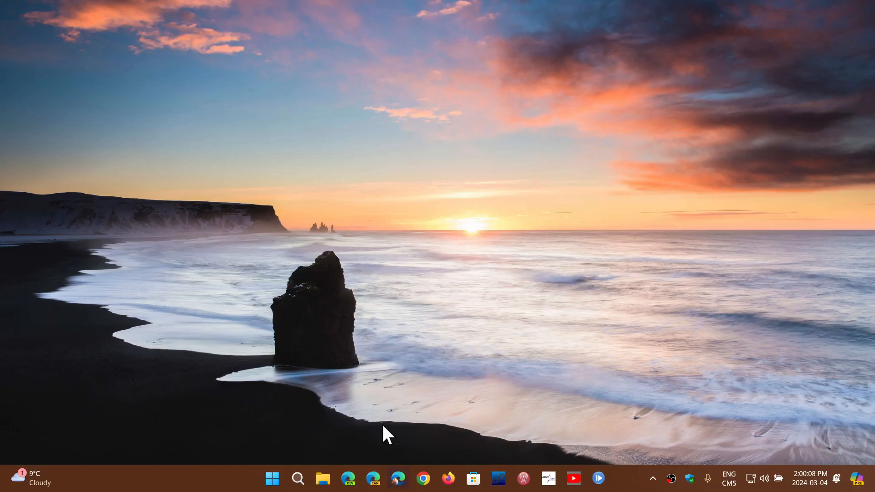
mouse_move(614, 483)
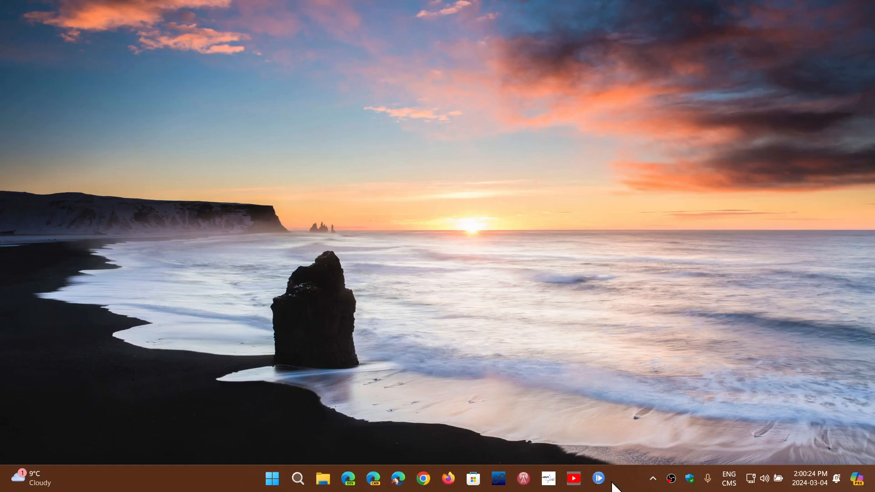